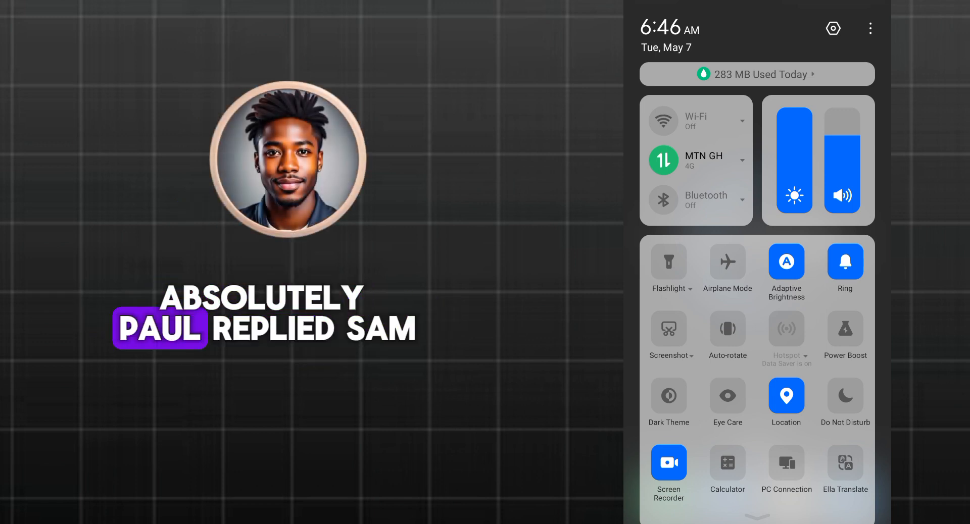
Step: Open Display & Brightness from the full settings list
{"action": "left_click", "coordinate": [833, 29]}
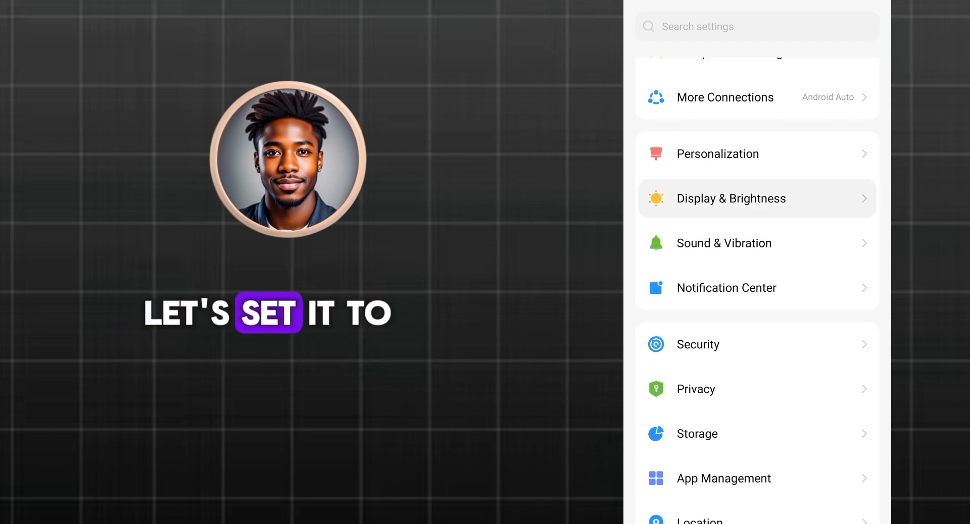
{"action": "left_click", "coordinate": [731, 198]}
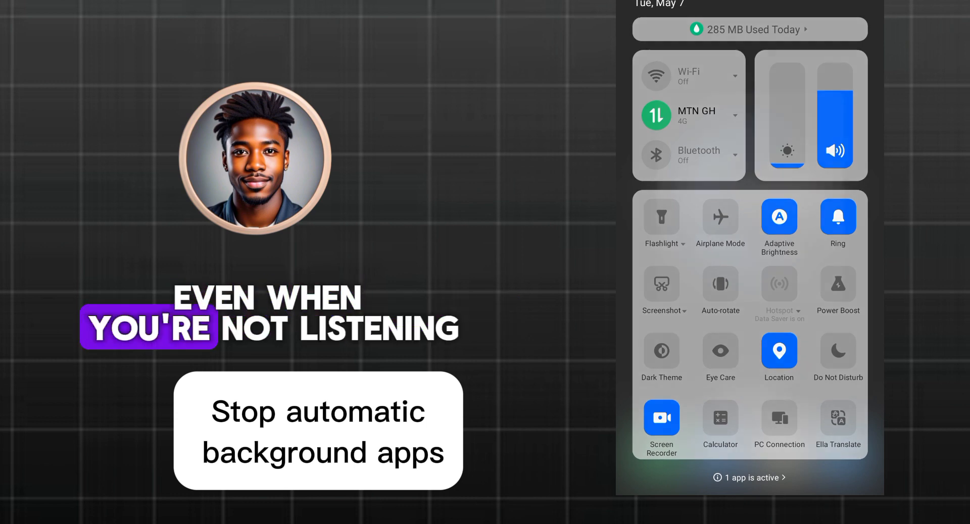
Step: Open the main Settings app from Quick Settings and scroll down the list
{"action": "left_click", "coordinate": [749, 477]}
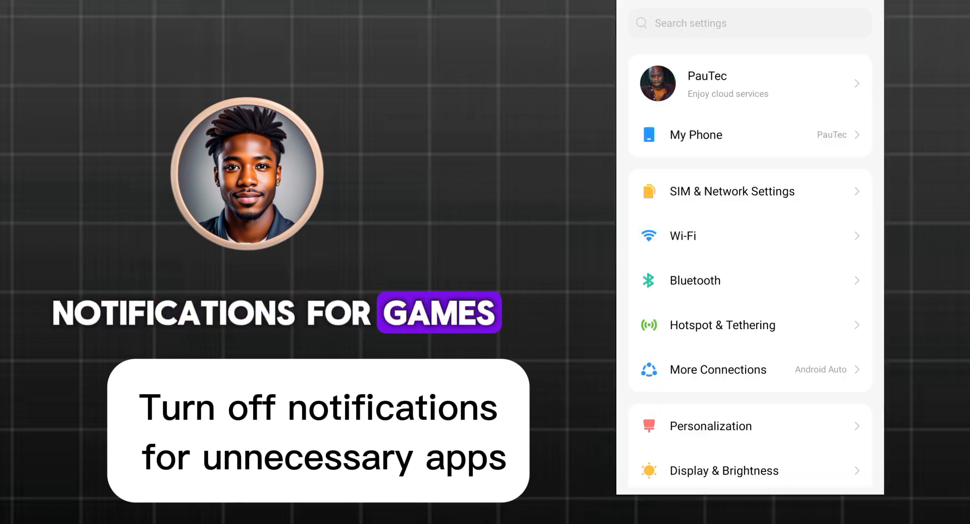
{"action": "scroll", "scroll_direction": "down", "scroll_amount": 3}
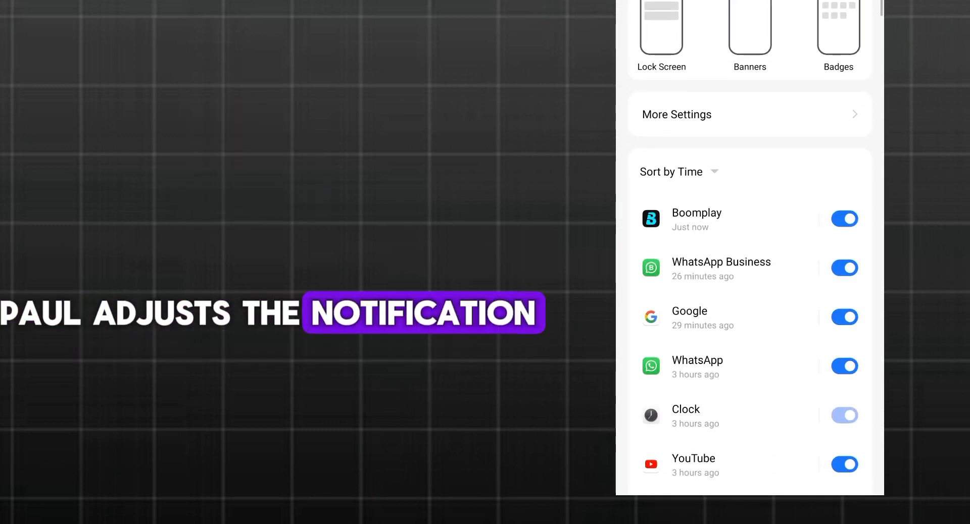
Step: Scroll the notification app list and switch off notifications for an unneeded app
{"action": "scroll", "scroll_direction": "down", "scroll_amount": 3}
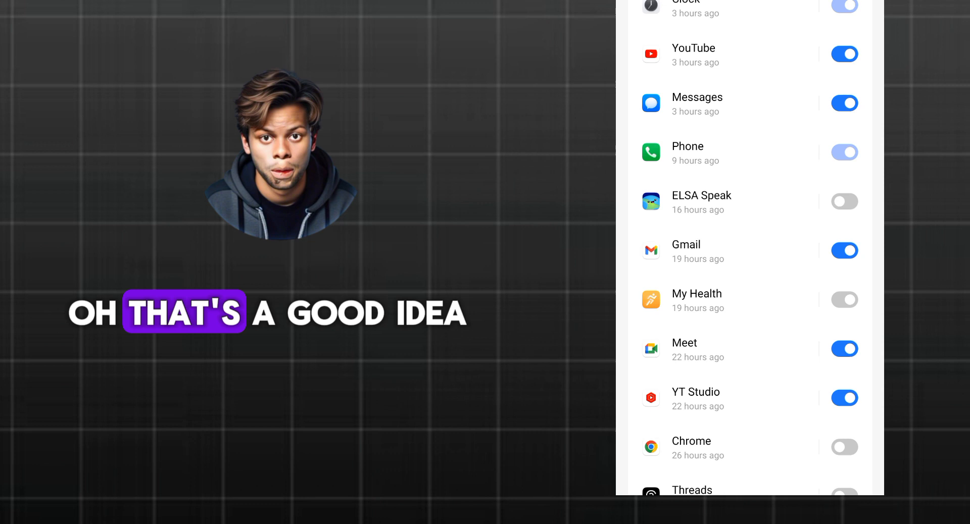
{"action": "left_click", "coordinate": [843, 349]}
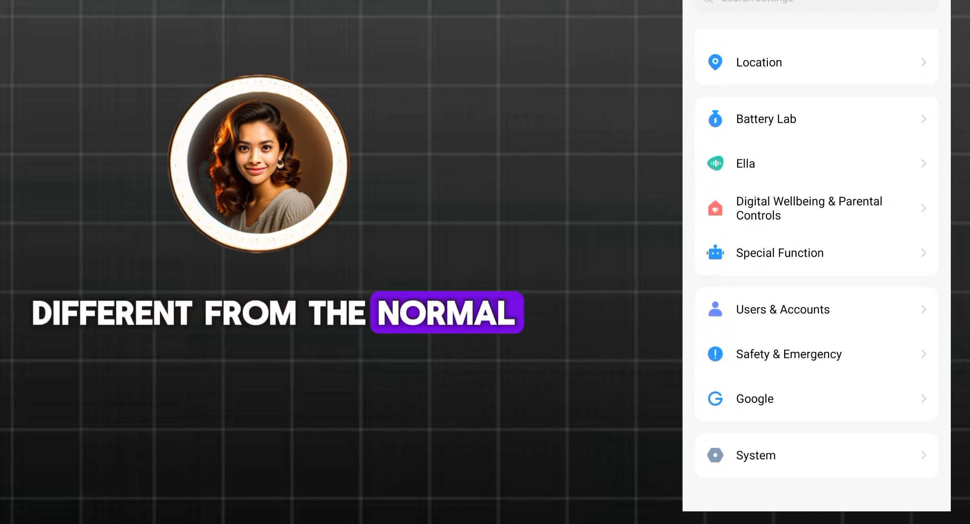
Step: Enable Ultra Power Saver from Battery Lab and confirm the prompt
{"action": "left_click", "coordinate": [766, 119]}
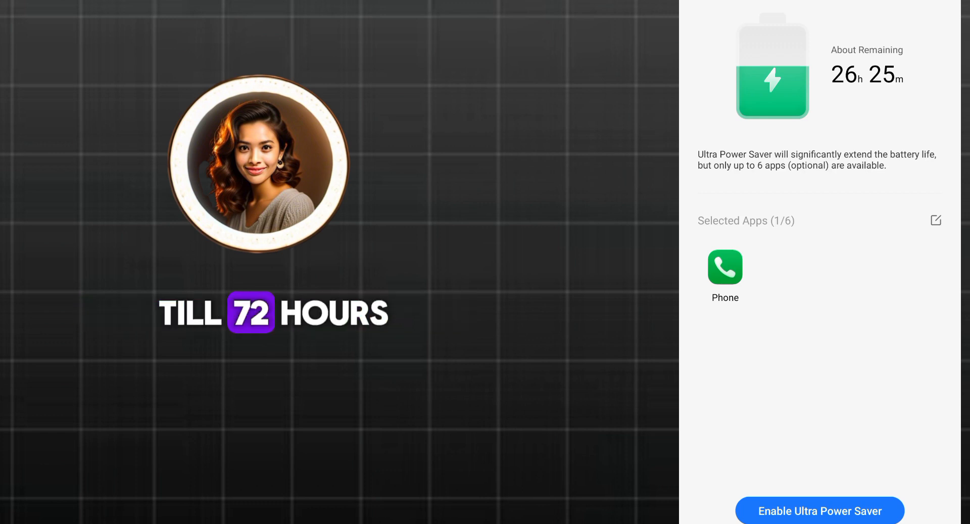
{"action": "left_click", "coordinate": [819, 511]}
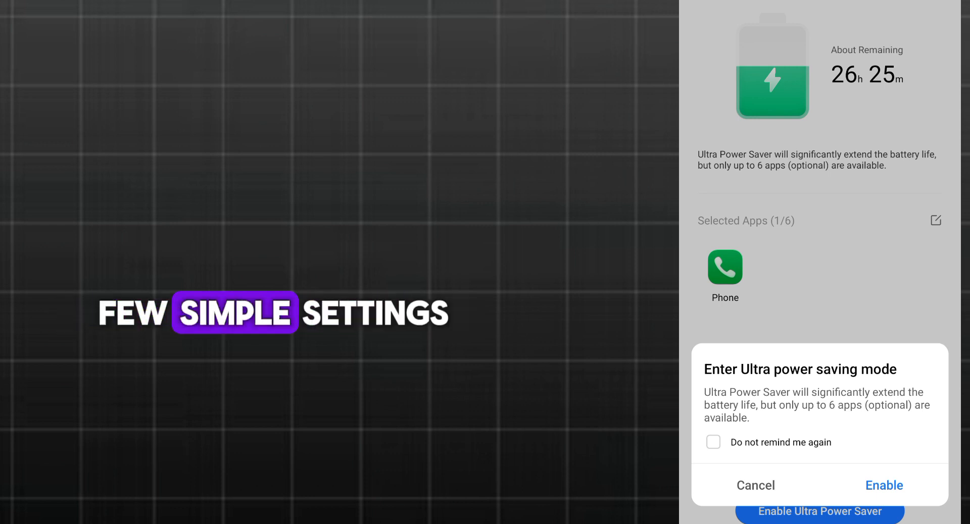
{"action": "left_click", "coordinate": [884, 486]}
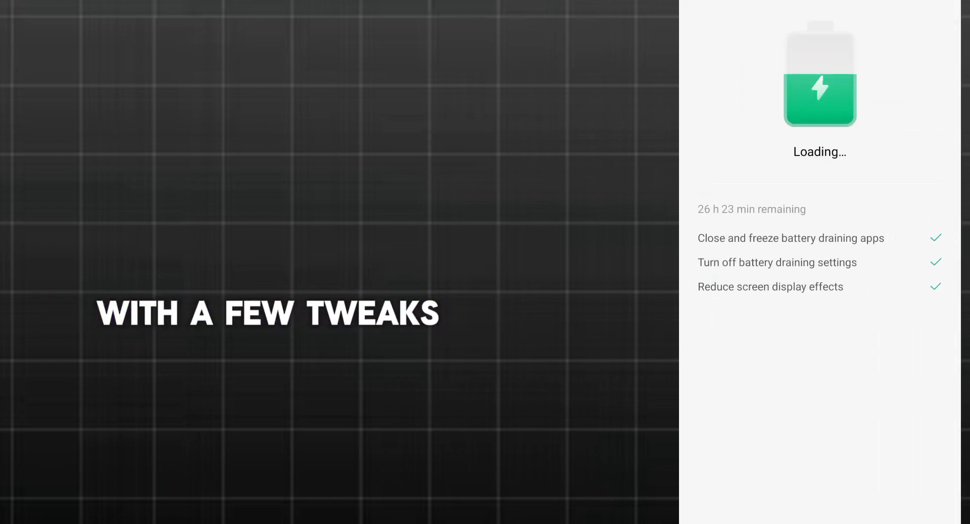